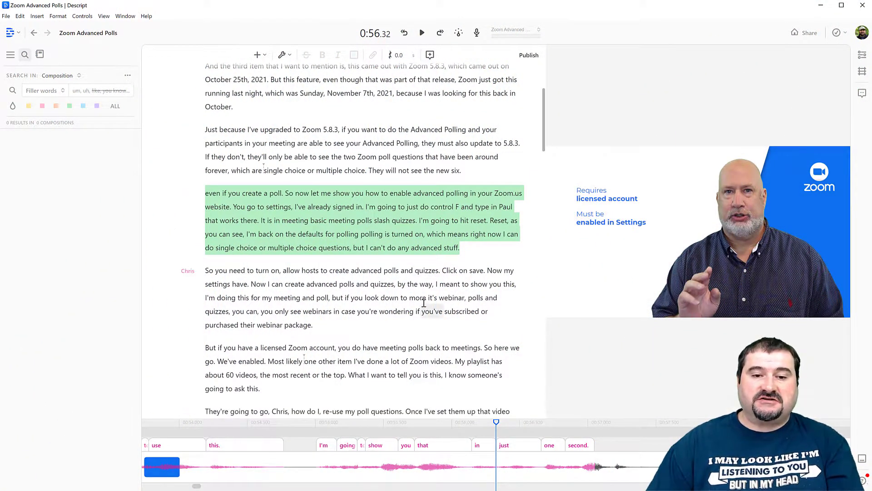
# Scroll to 'six' and drag-select it with the 1.41-second black gap after it.
pyautogui.scroll(-3)
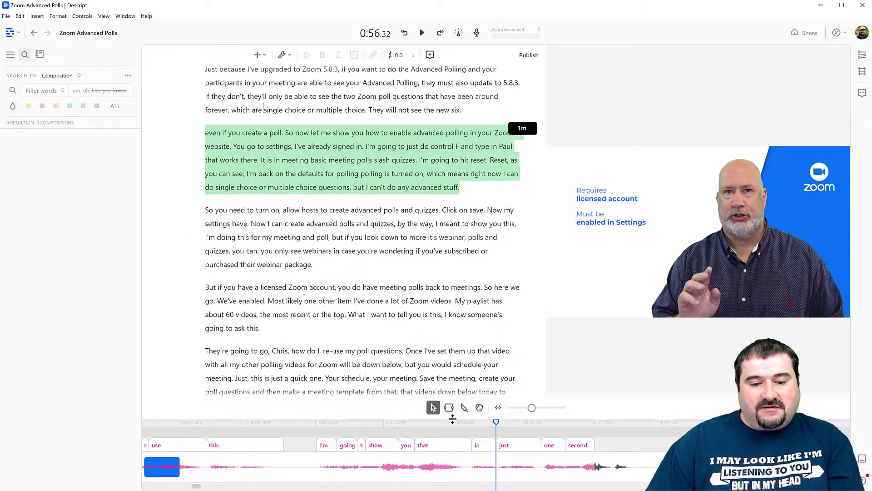
pyautogui.scroll(-3)
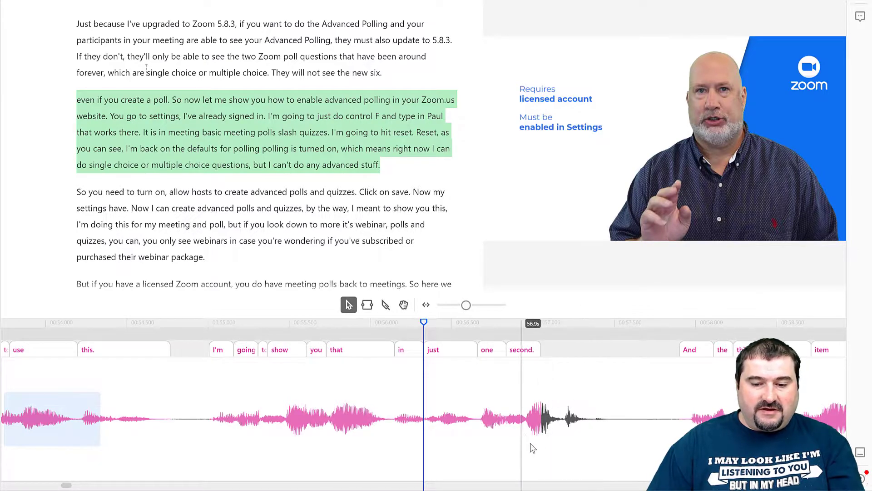
pyautogui.moveTo(508, 380); pyautogui.dragTo(595, 455)
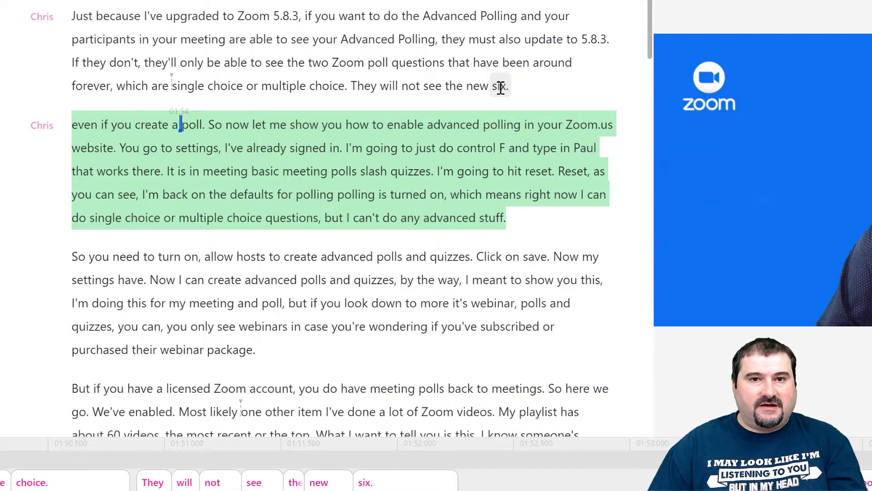
pyautogui.moveTo(390, 87)
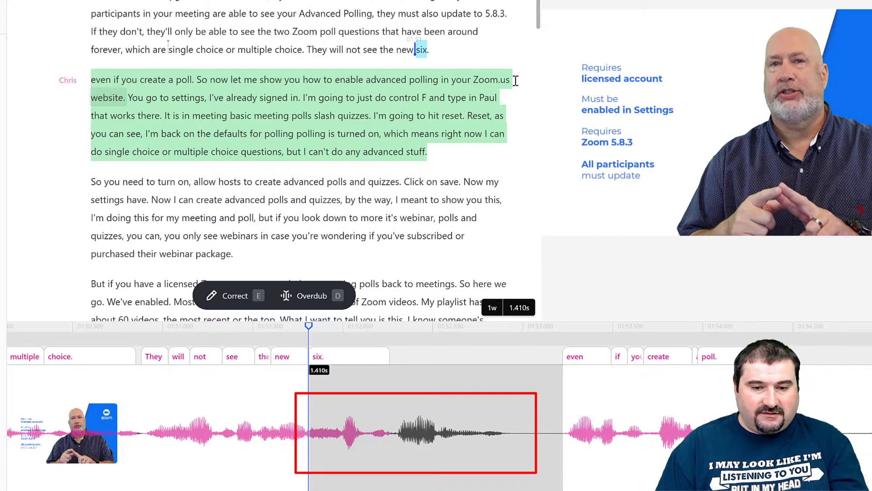
# Correct the selected word to 'six items' through the Correct popup.
pyautogui.click(423, 50)
pyautogui.write('six items')
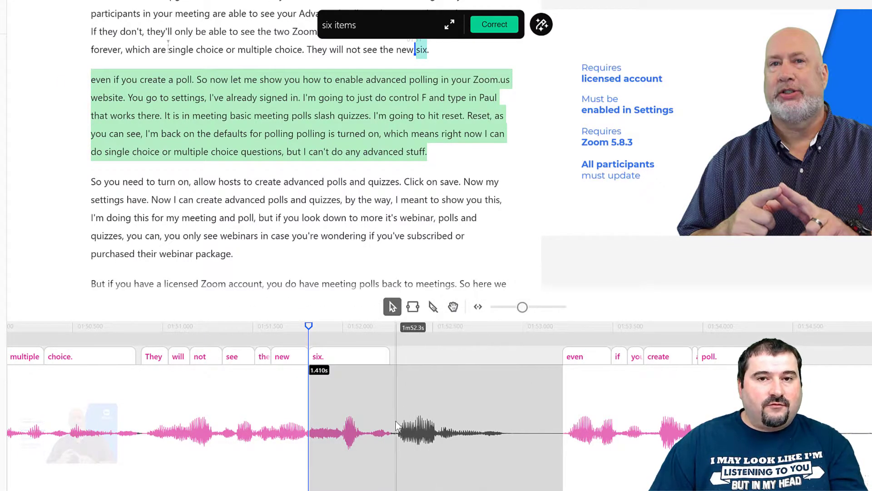
pyautogui.click(494, 24)
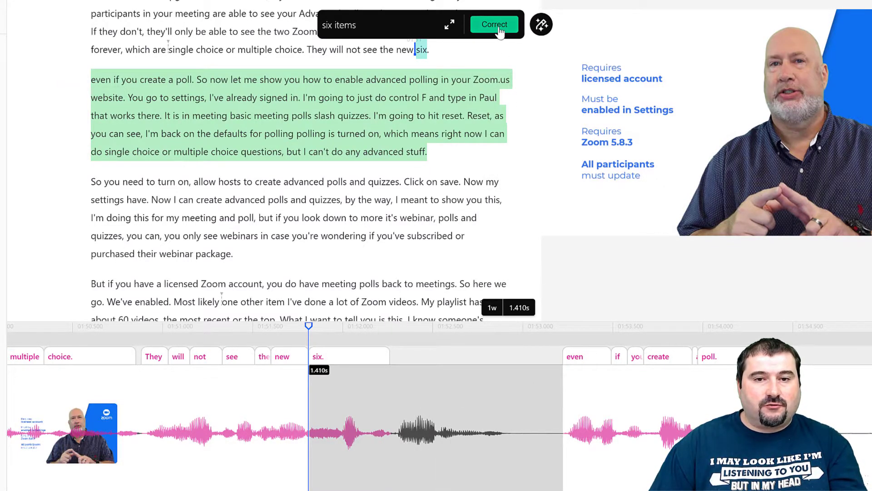
pyautogui.click(494, 24)
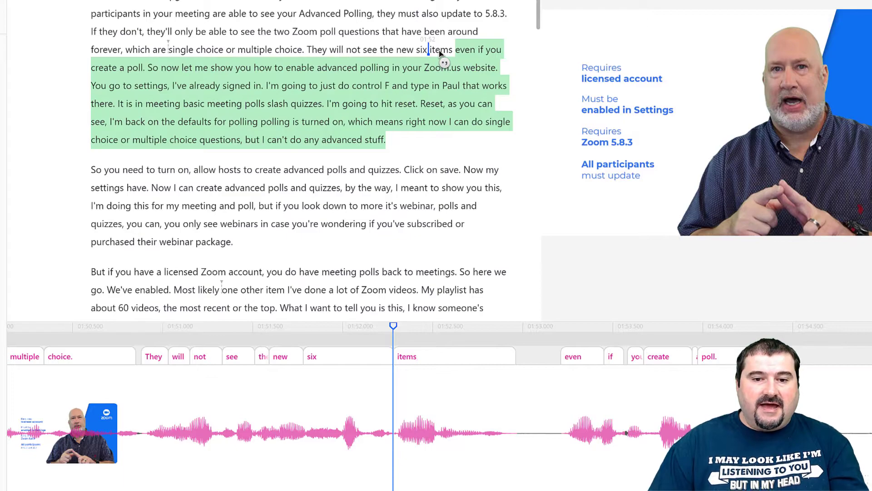
# Play back the passage to confirm 'six items' runs into 'even if you create a poll'.
pyautogui.click(141, 326)
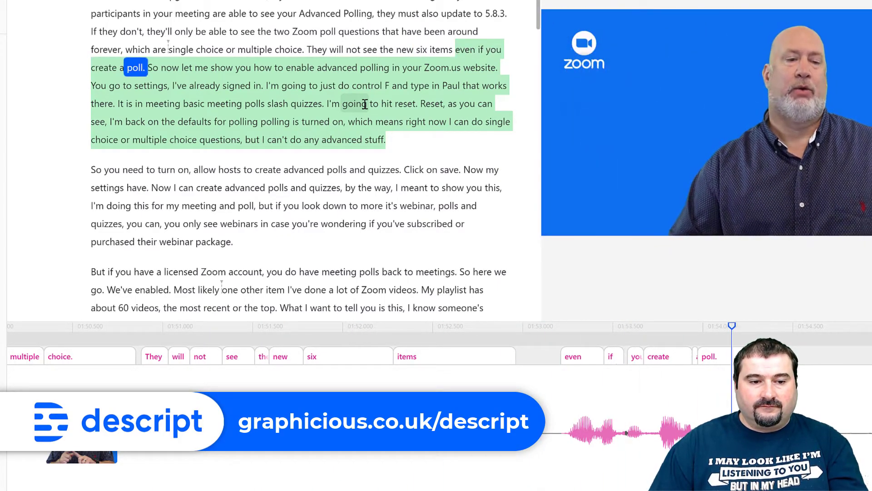
pyautogui.click(772, 326)
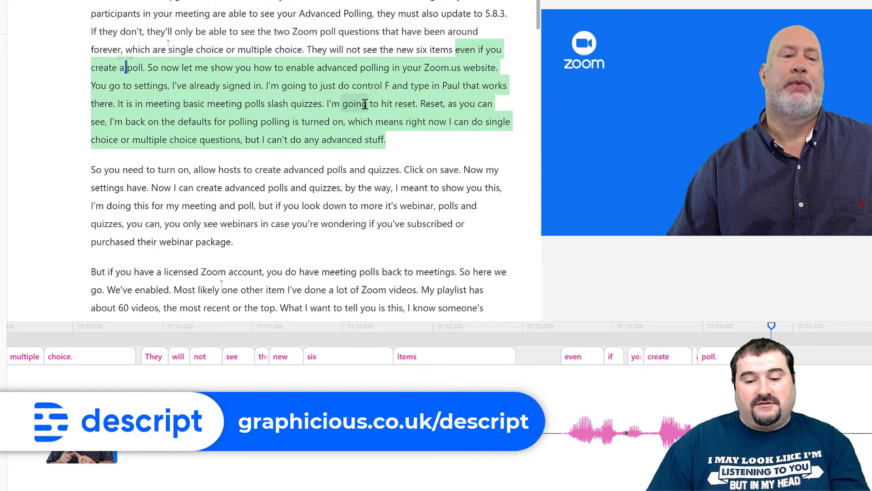